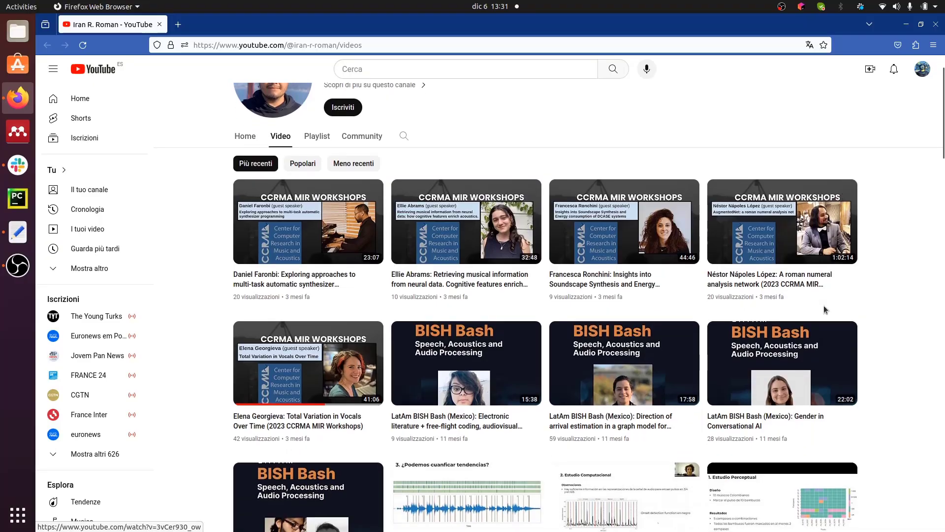
Scroll down the channel's video list to the autoencoder and WaveNet lecture videos
scroll(down, 3)
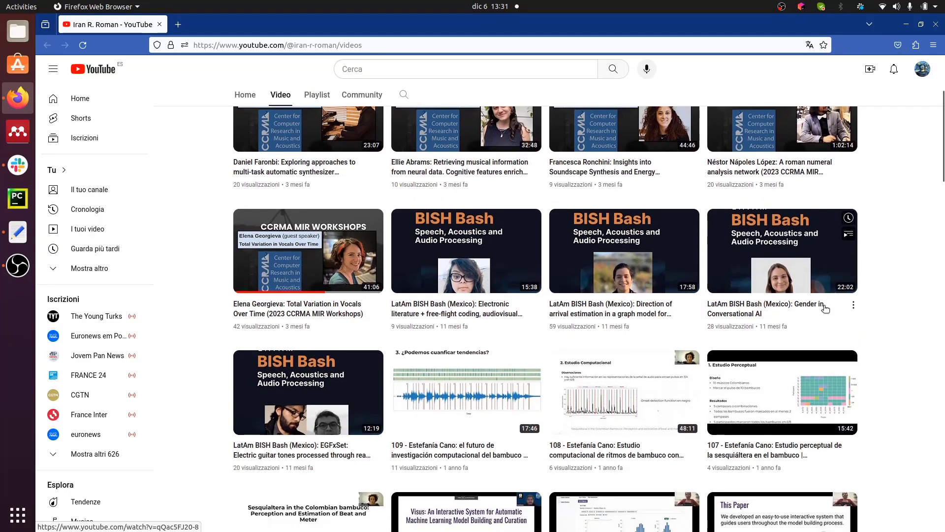
scroll(down, 3)
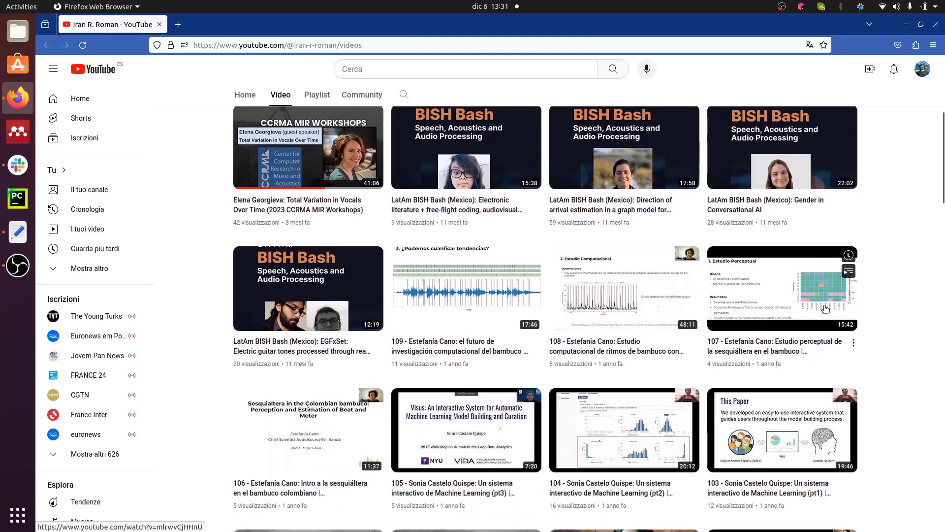
scroll(down, 3)
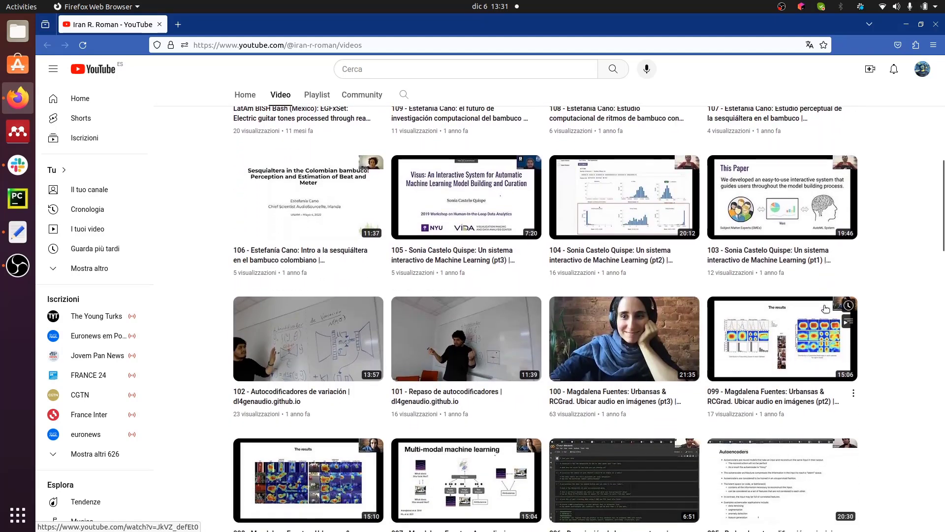
scroll(down, 3)
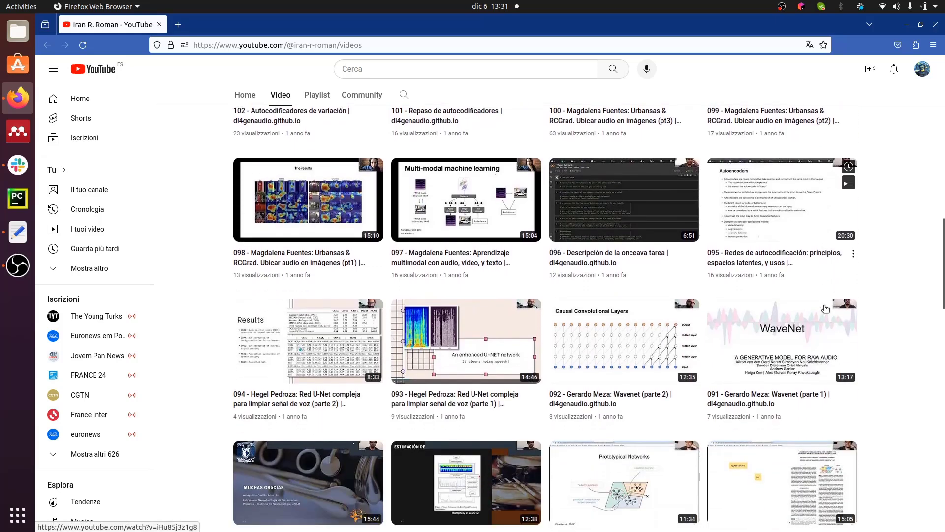
scroll(down, 3)
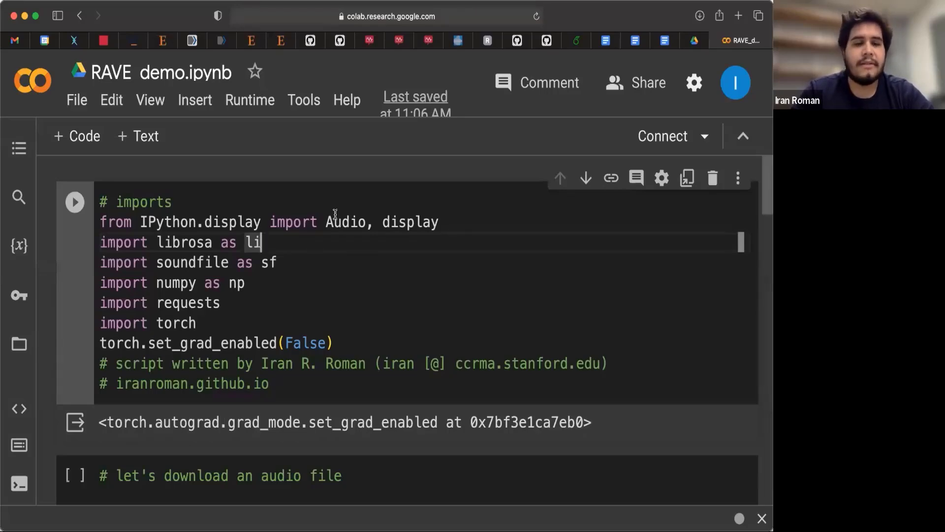
mouse_move(342, 294)
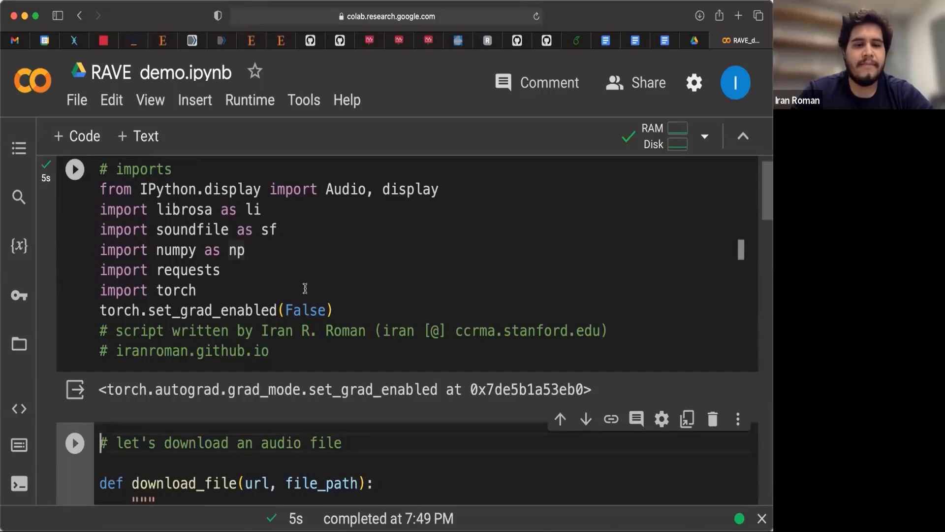
Scroll to the download_file cell that saves the nylon guitar clip as audio.wav
scroll(down, 3)
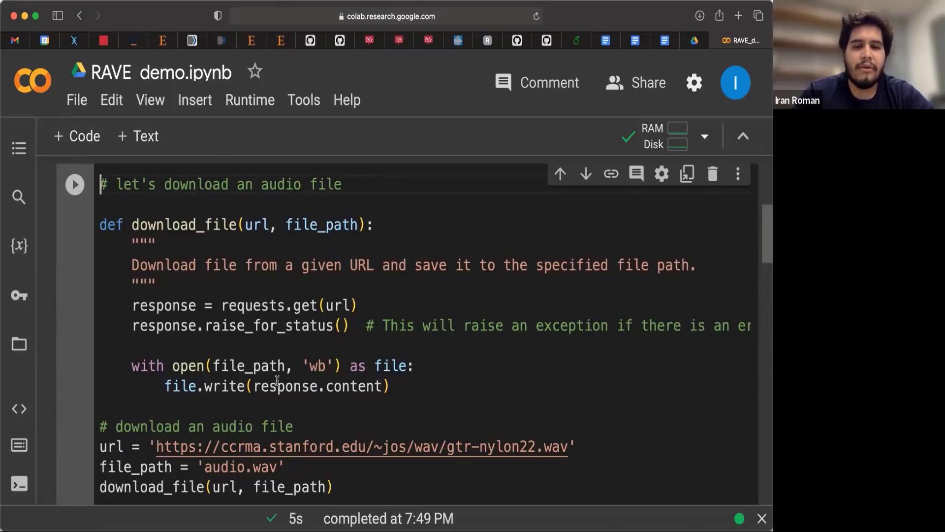
mouse_move(240, 450)
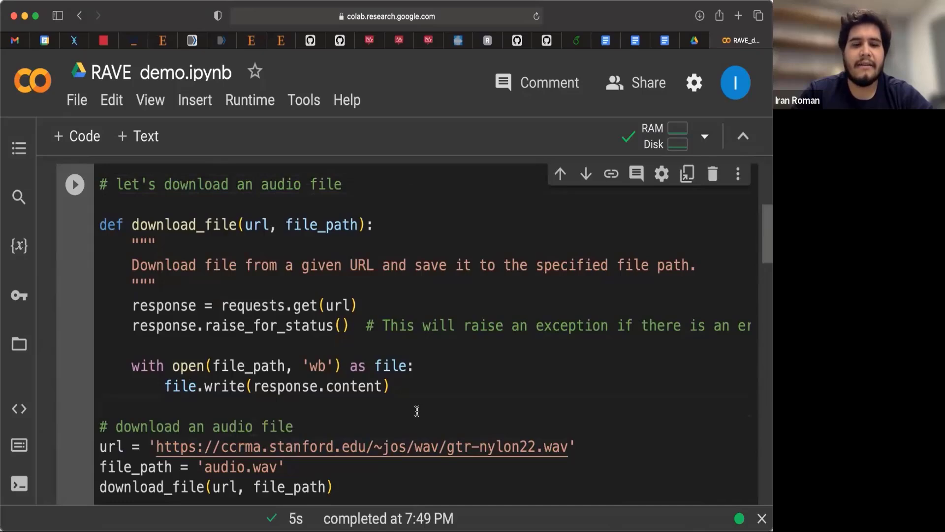
scroll(down, 3)
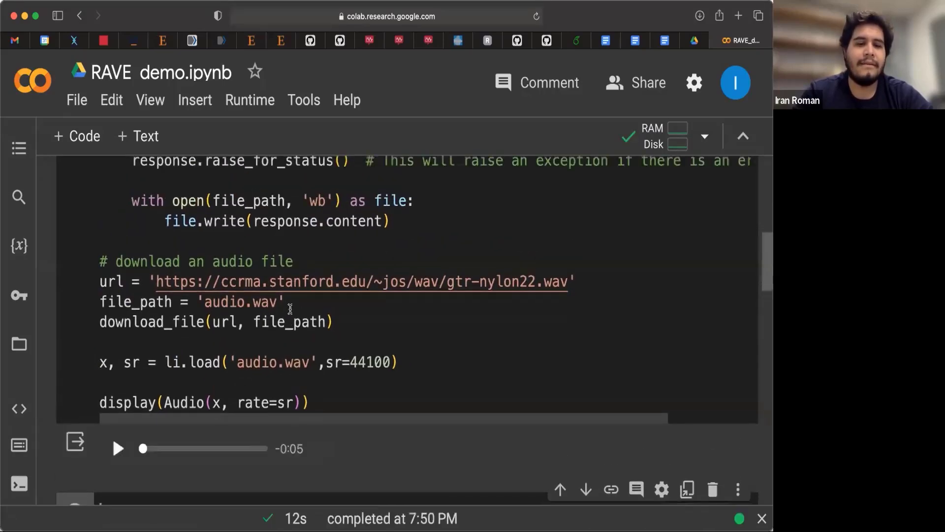
scroll(down, 3)
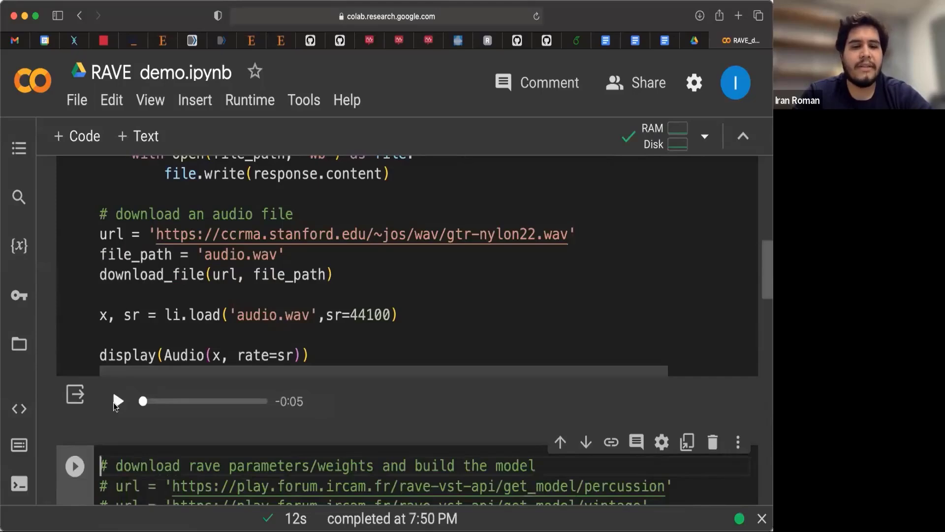
click(118, 401)
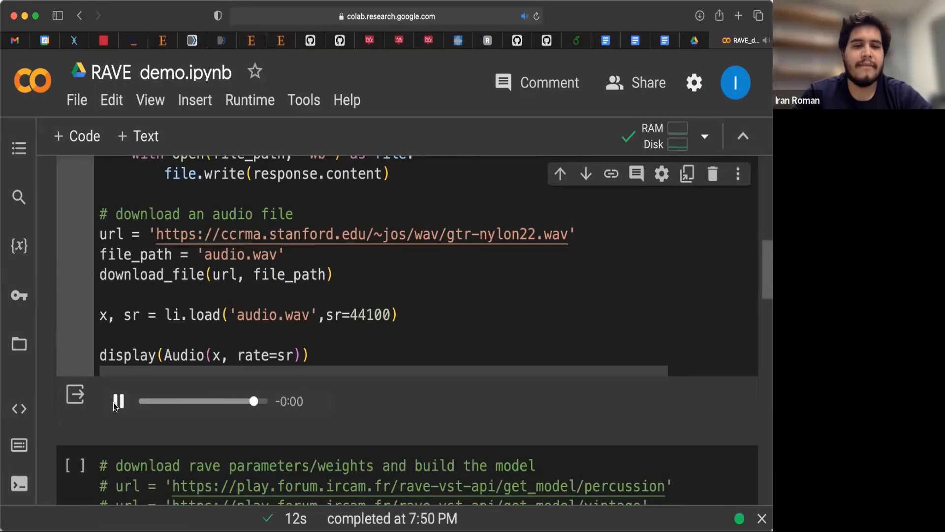
click(119, 401)
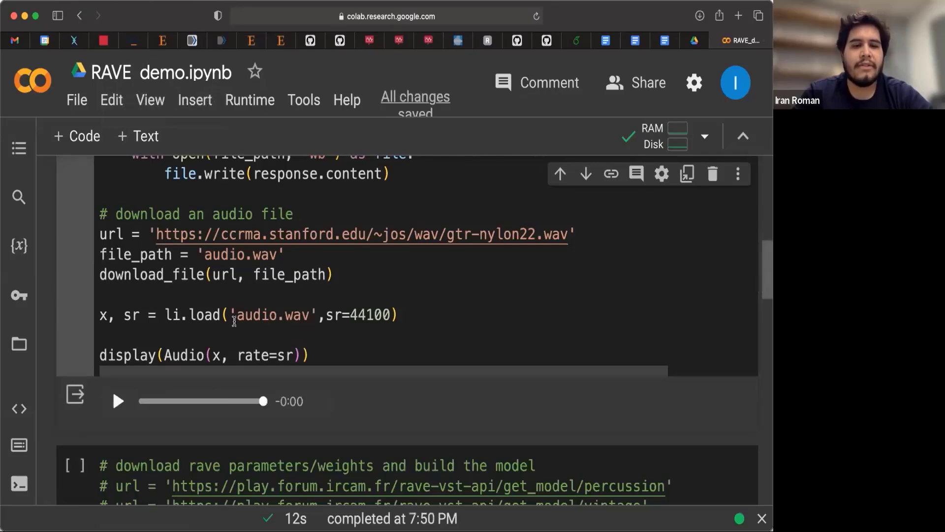
mouse_move(234, 326)
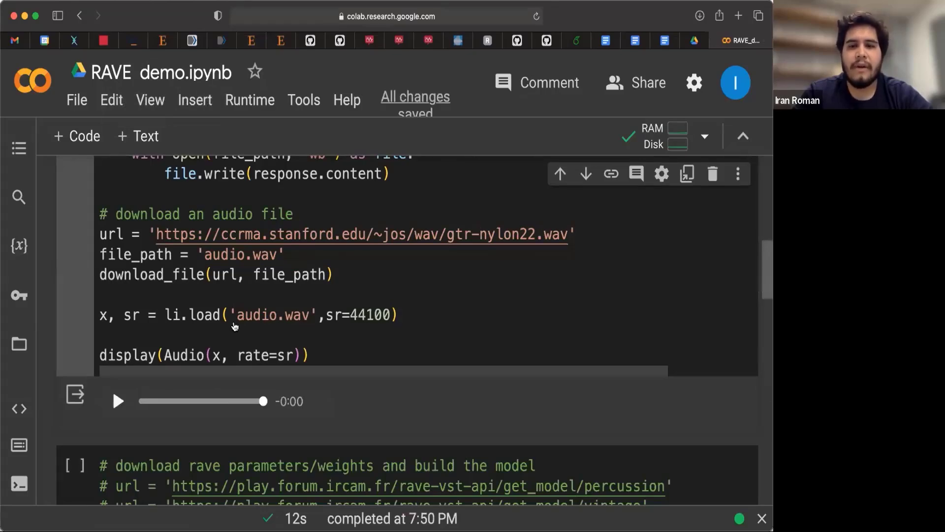
mouse_move(403, 188)
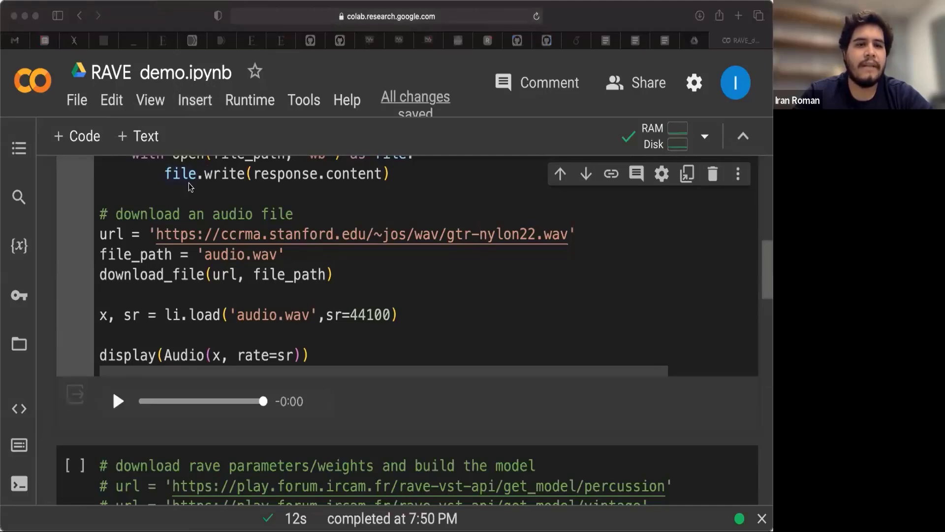
mouse_move(37, 108)
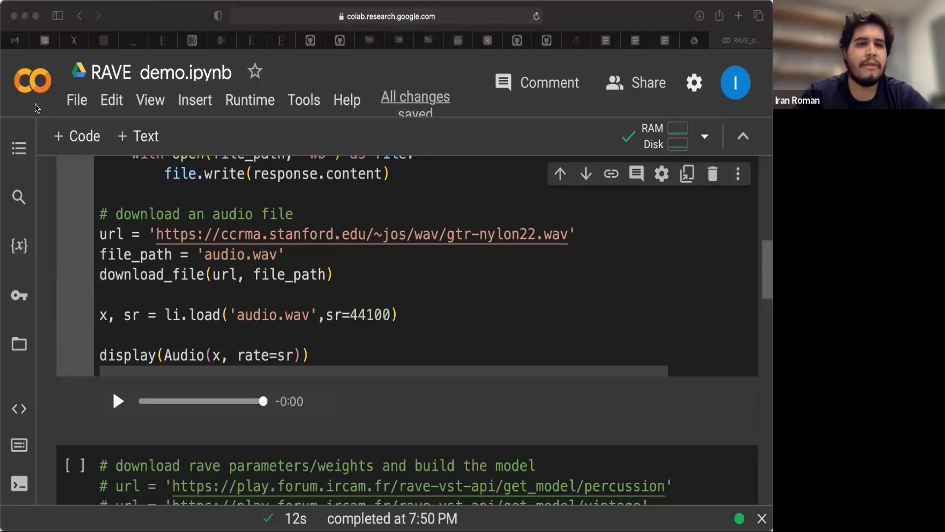
mouse_move(38, 124)
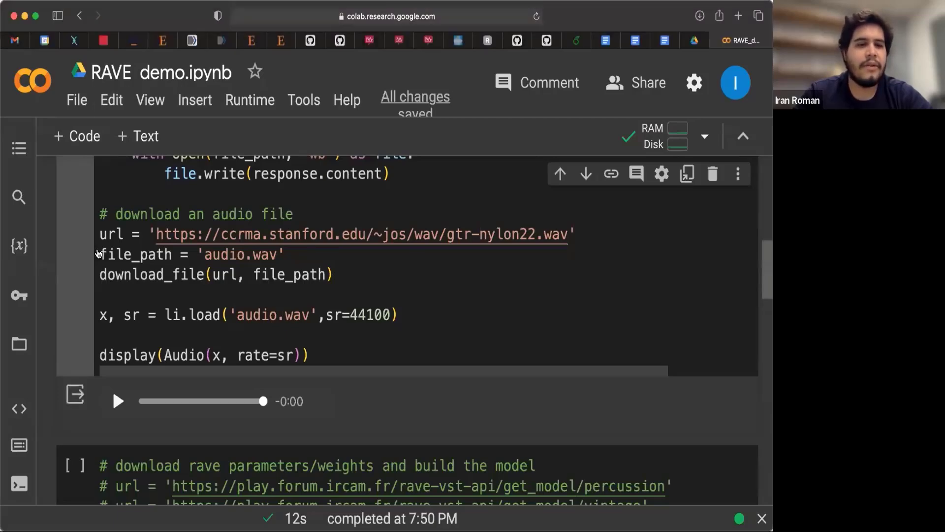
Show the runtime's Files panel listing audio.wav and pluck.wav, dismissing the deletion warning
click(17, 343)
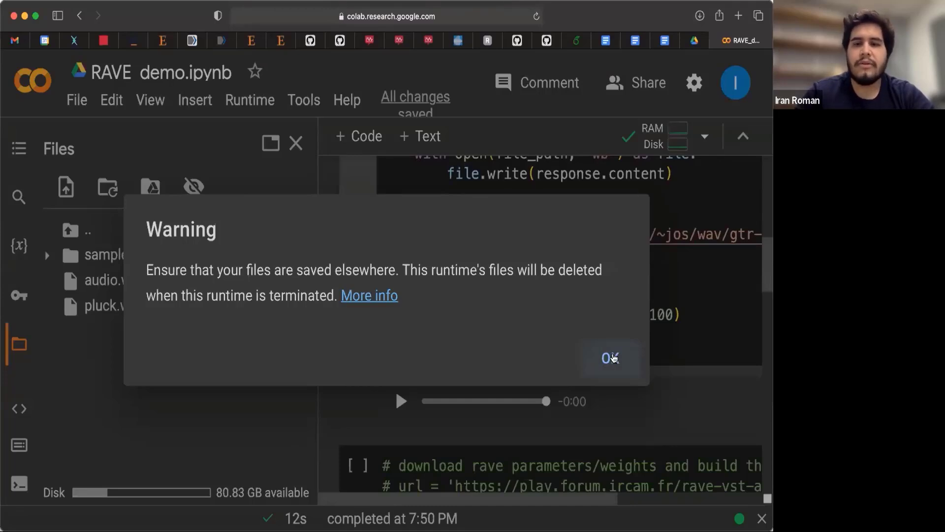
click(611, 357)
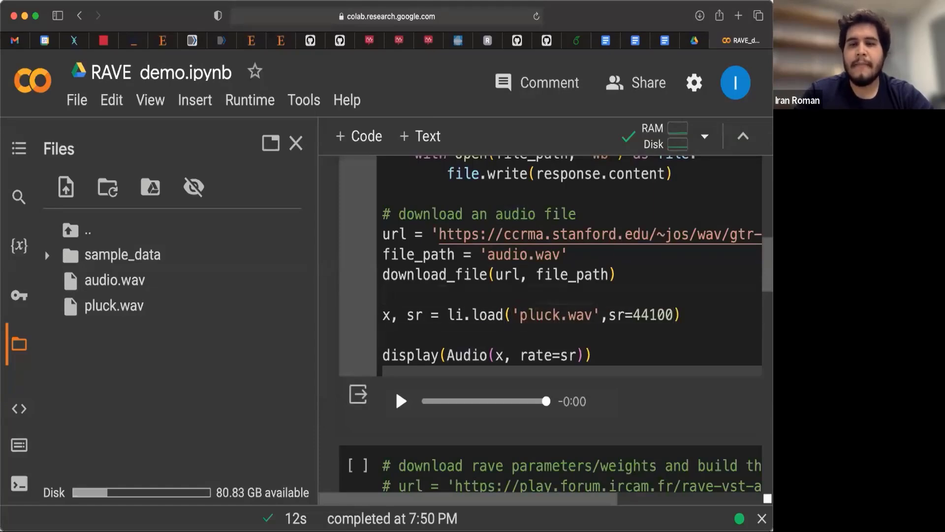
Copy the load/display lines into a new code cell, test pluck.wav playback, then remove the cell
drag(382, 314, 593, 356)
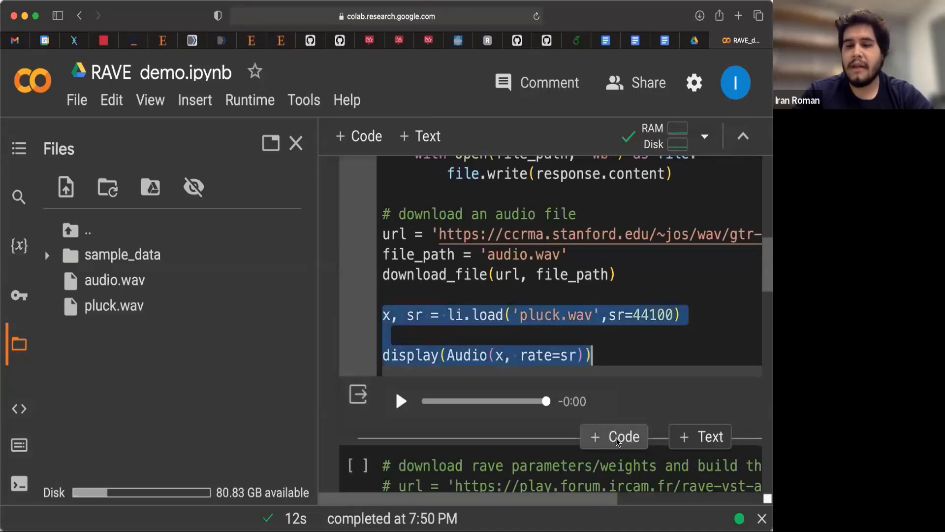
click(613, 436)
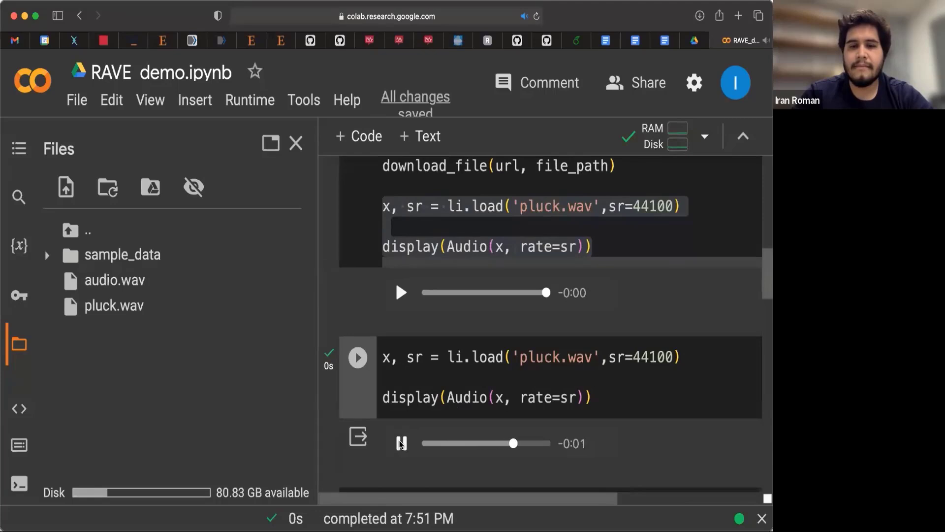
click(401, 443)
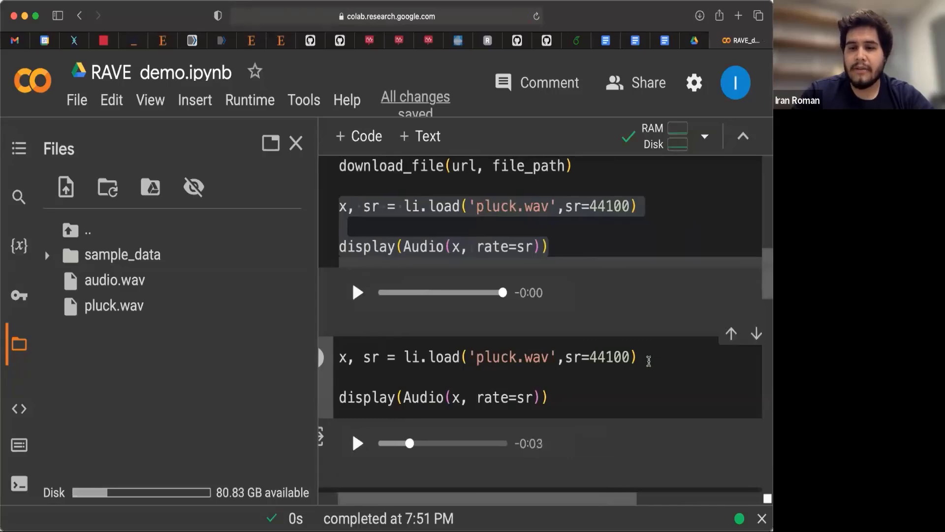
click(712, 334)
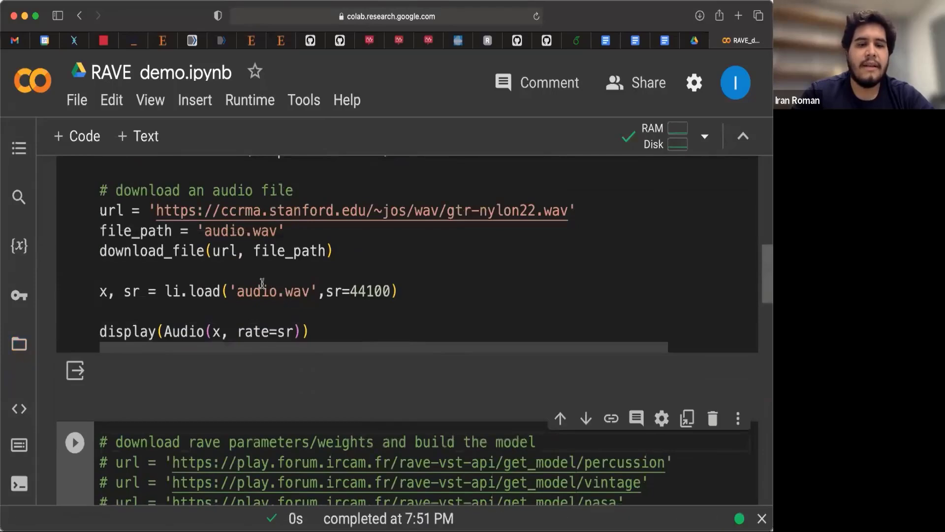
Run the weights cell downloading the percussion RAVE model into model.ts
scroll(down, 3)
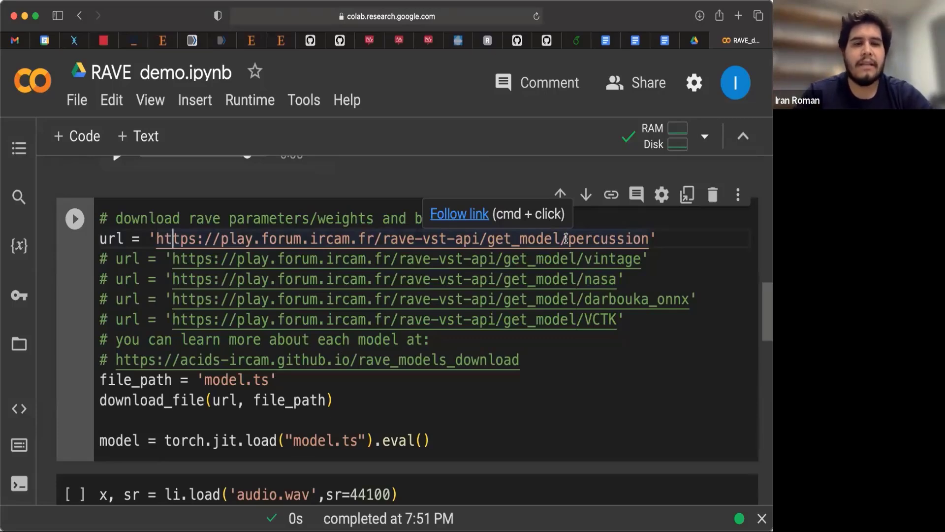
click(74, 218)
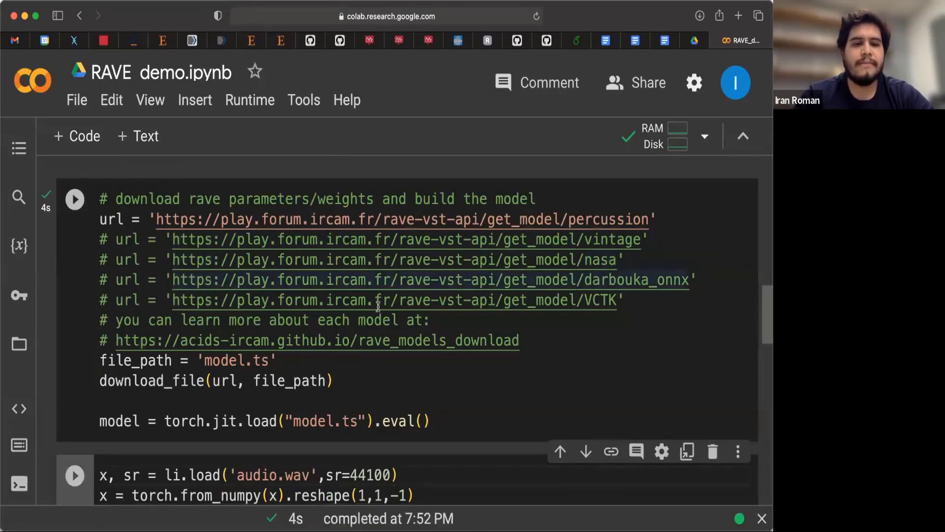
scroll(down, 3)
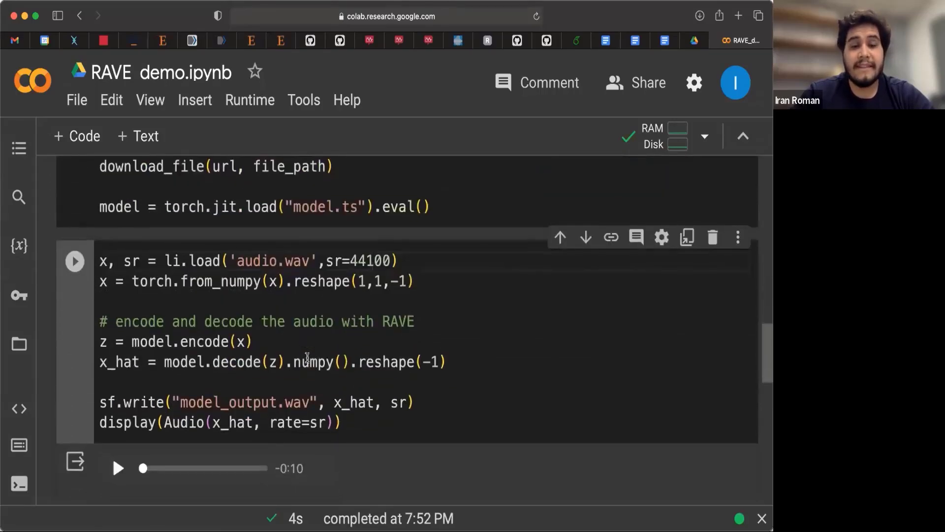
Run the encode-decode cell writing model_output.wav and listen to the re-synthesized guitar
double_click(314, 361)
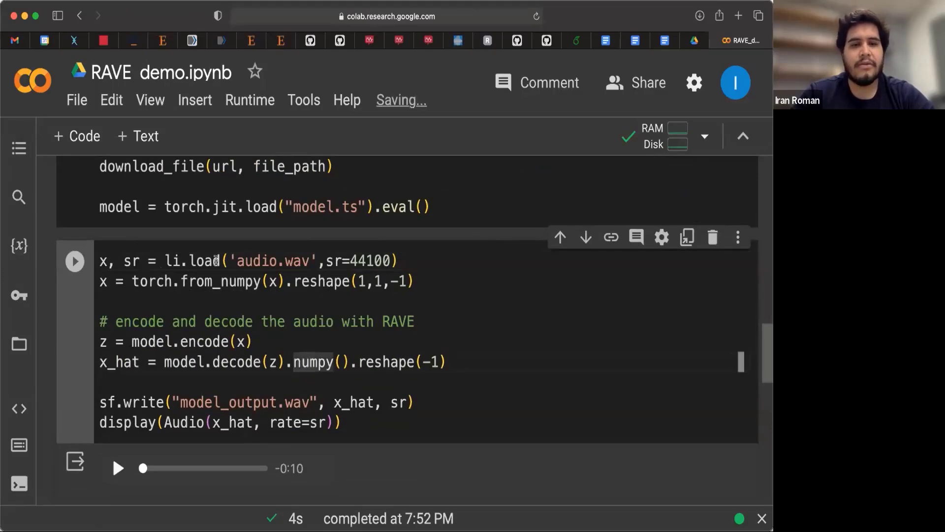
drag(99, 260, 423, 280)
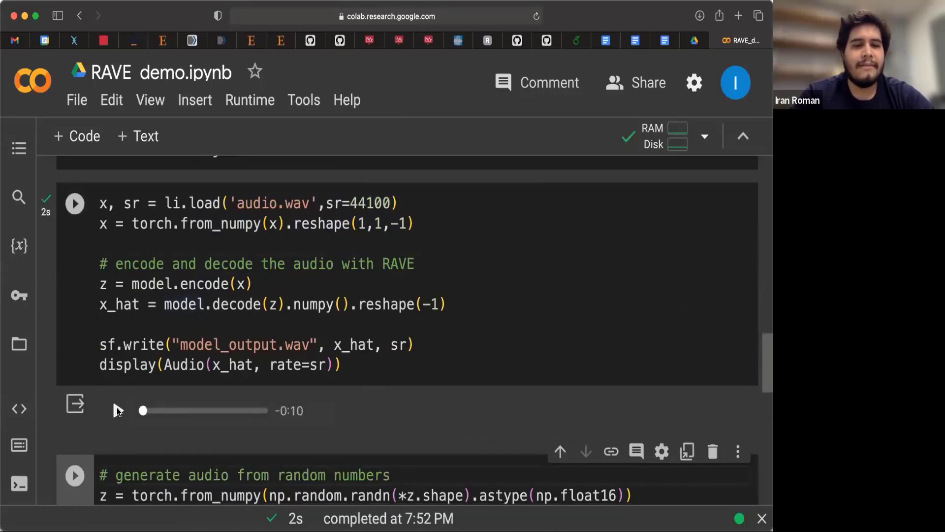
click(117, 409)
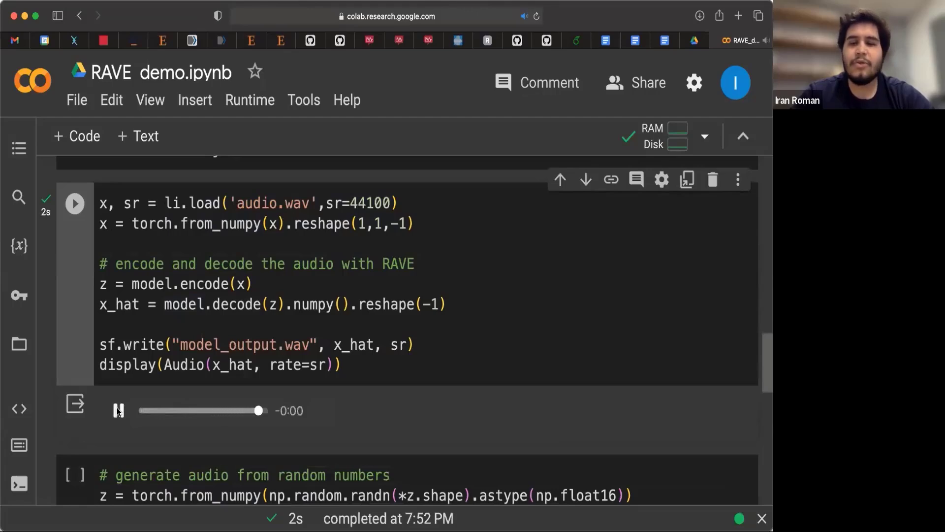
click(117, 410)
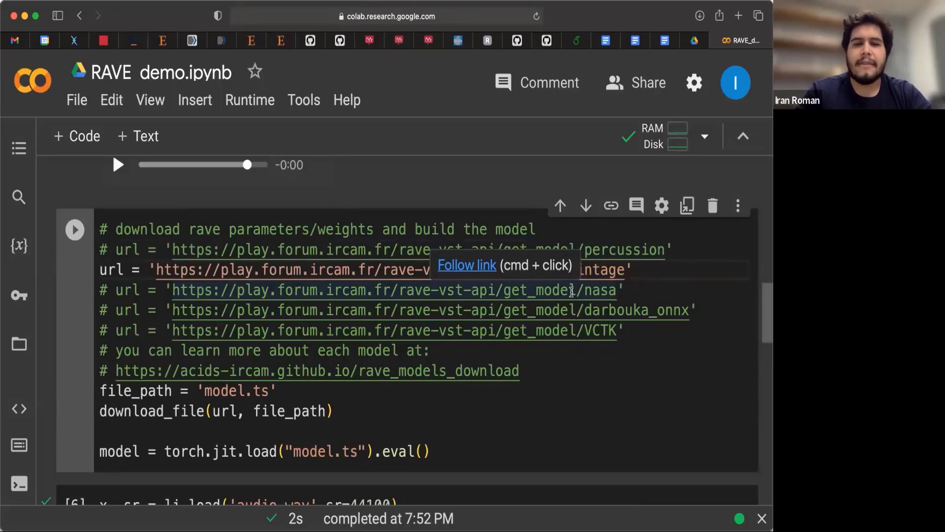
Download the vintage model and listen to its 10-second re-synthesized guitar output
click(74, 229)
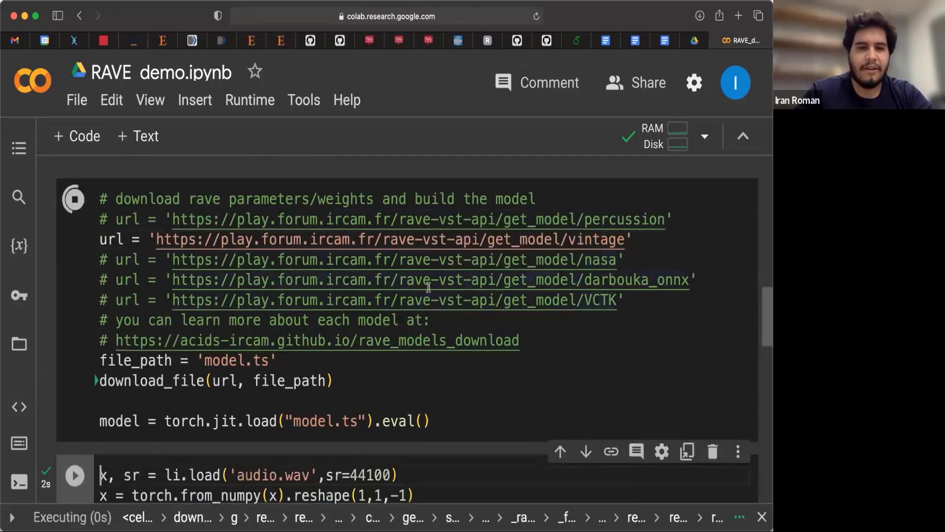
scroll(down, 3)
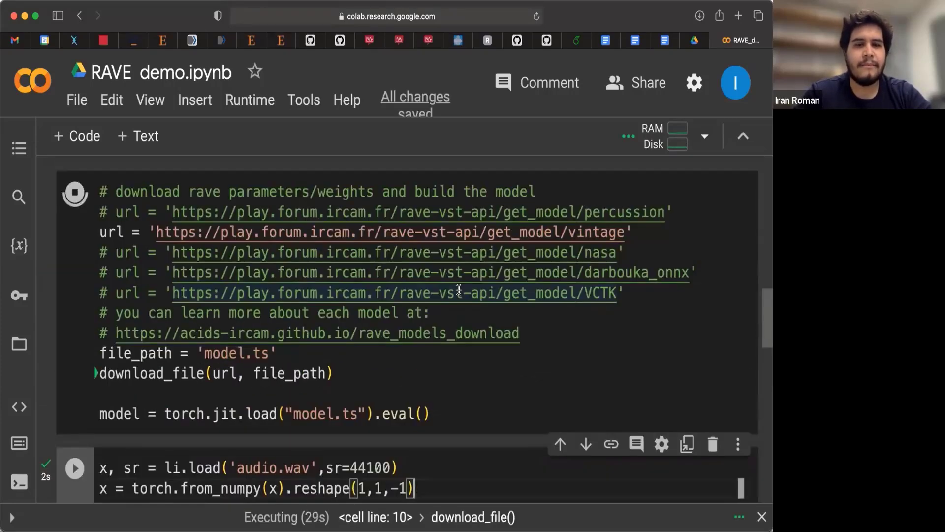
scroll(down, 3)
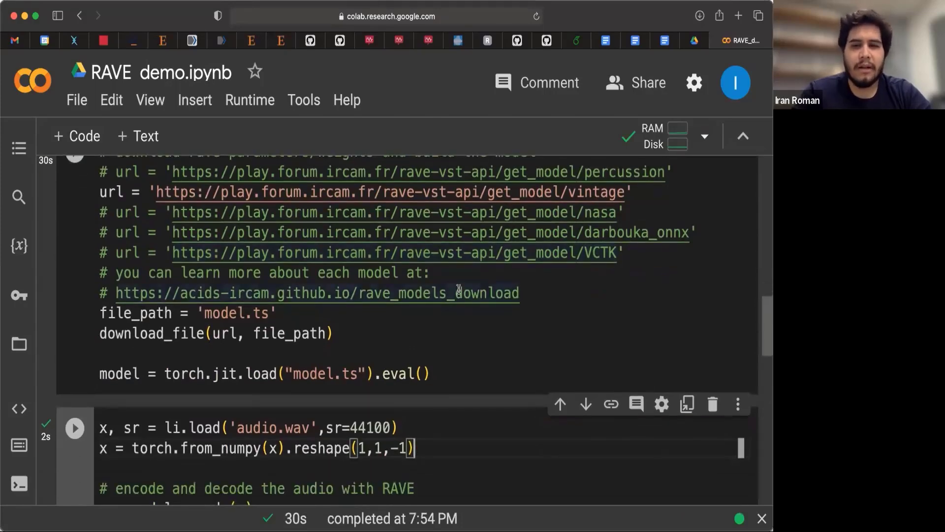
scroll(down, 3)
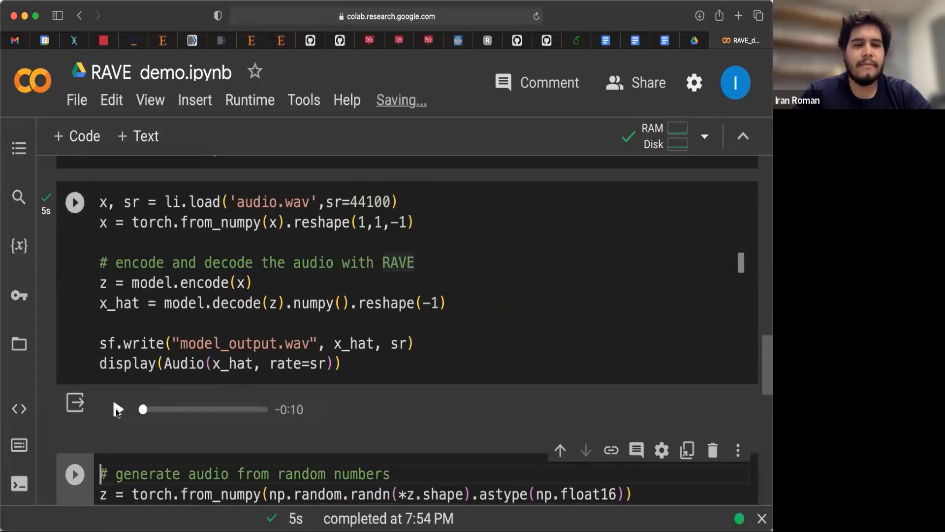
click(117, 409)
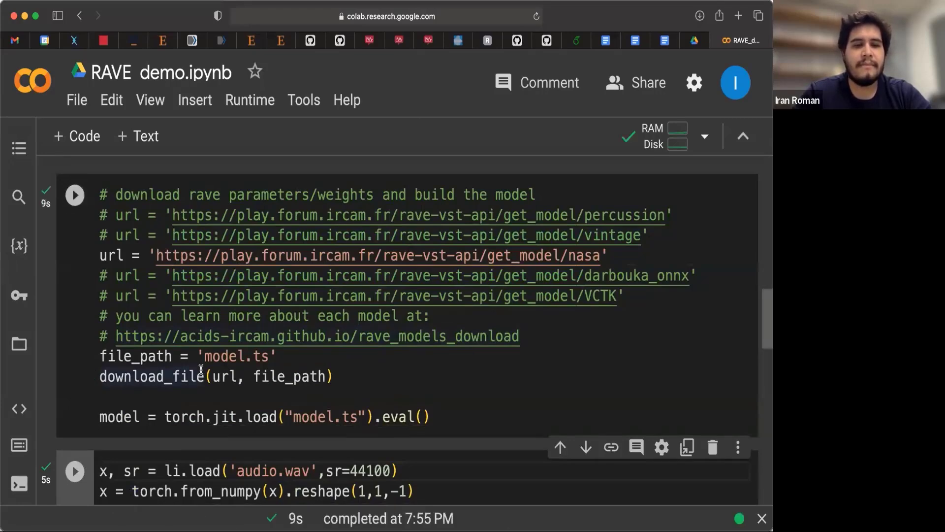
Scroll through the weights cell now loading the nasa model instead of vintage
scroll(down, 3)
text(# )
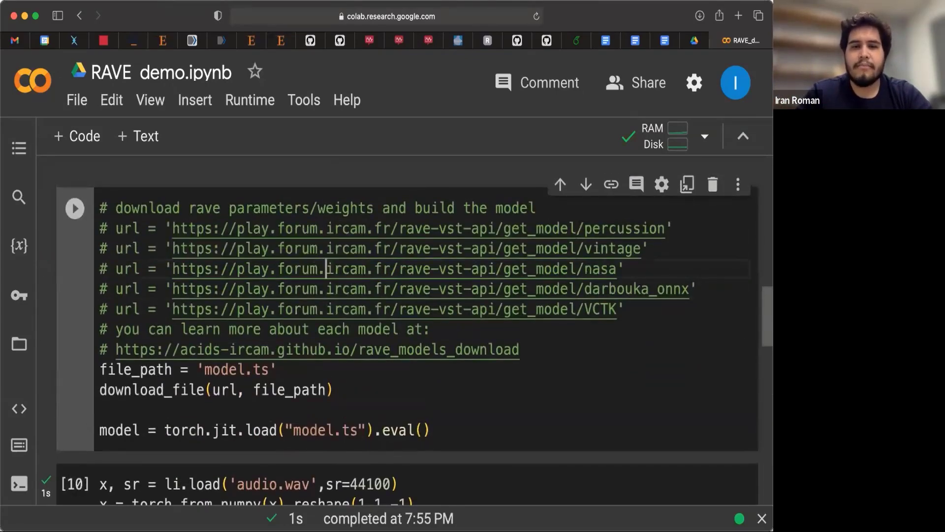
Focus the 'generate audio from random numbers' cell and highlight torch while explaining it
click(74, 207)
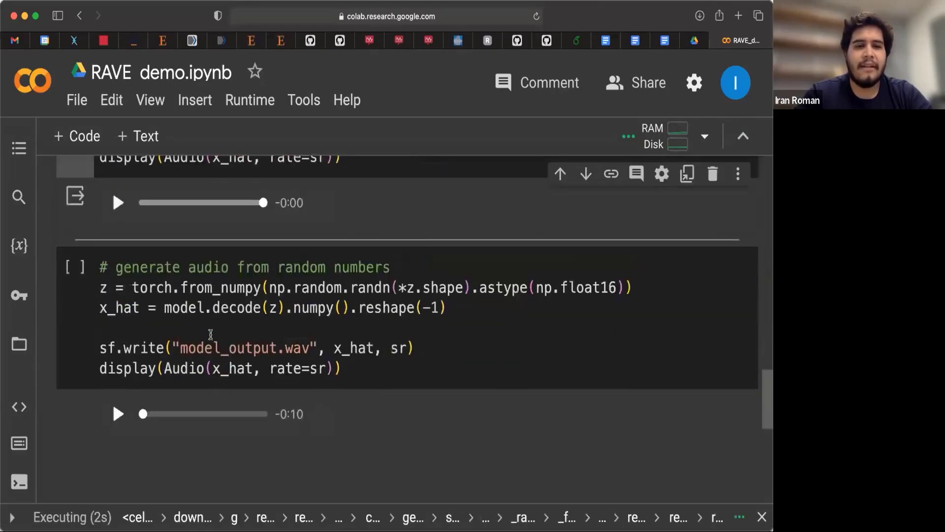
click(75, 265)
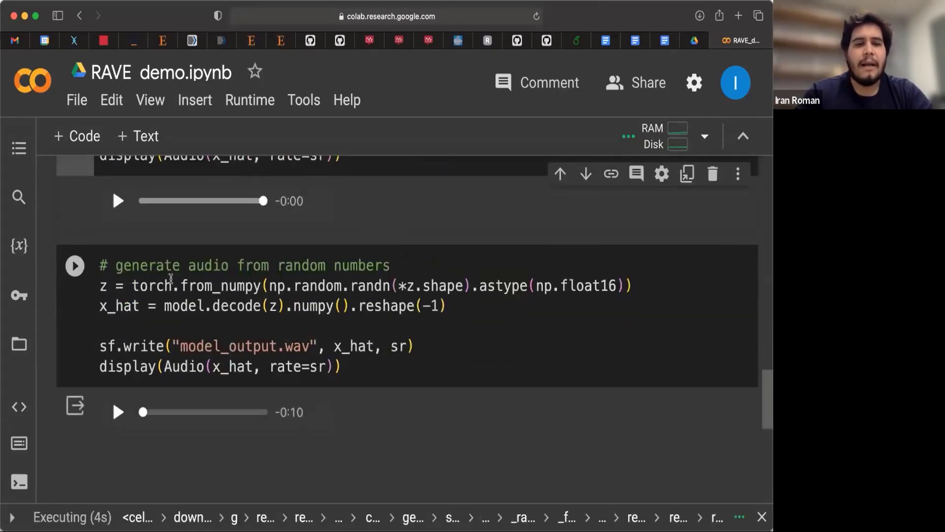
double_click(245, 265)
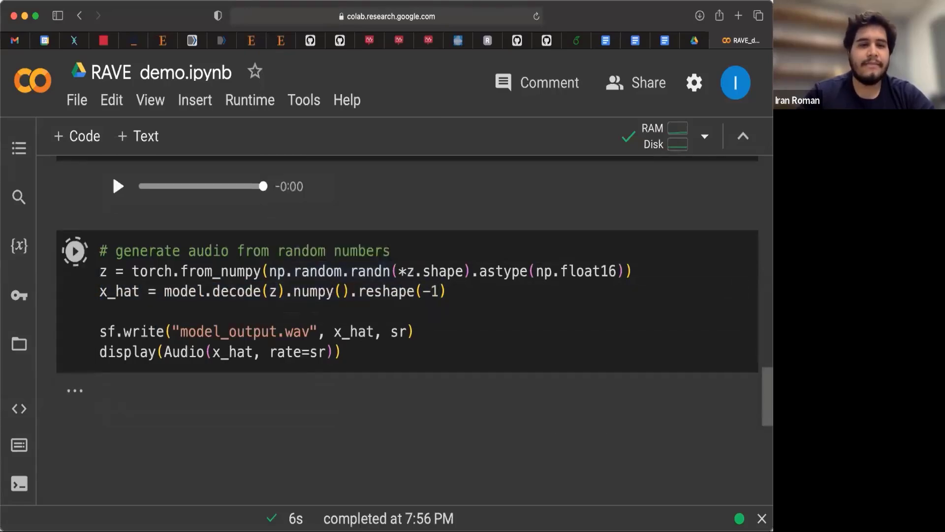
Play the 10-second clip generated from random latents through to the end
click(74, 252)
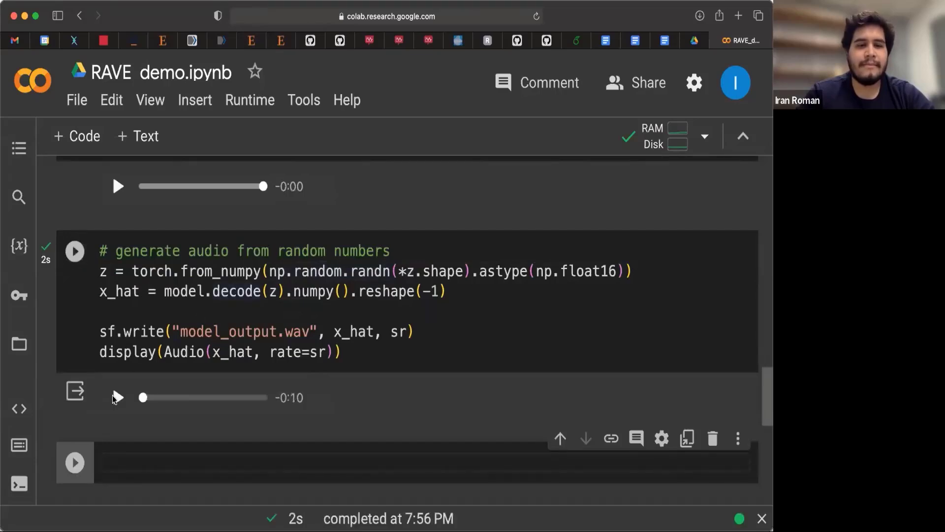
click(119, 397)
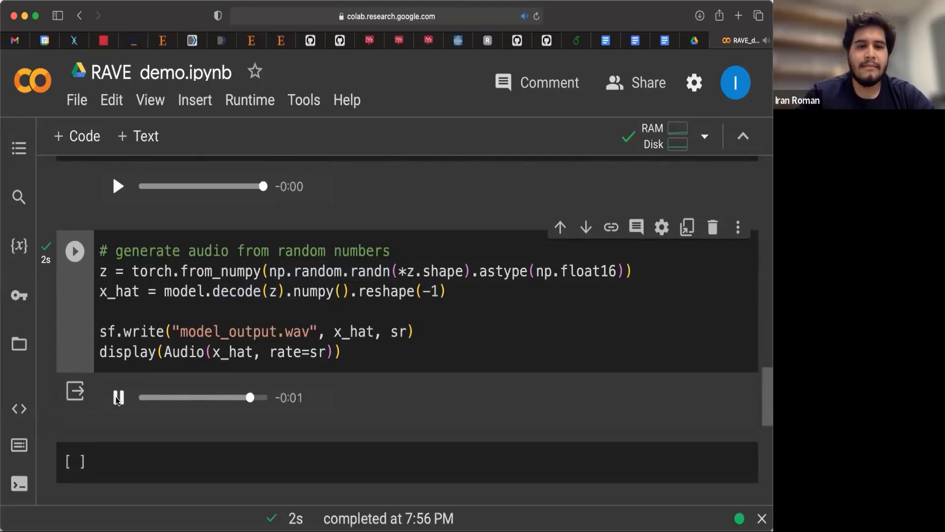
click(117, 397)
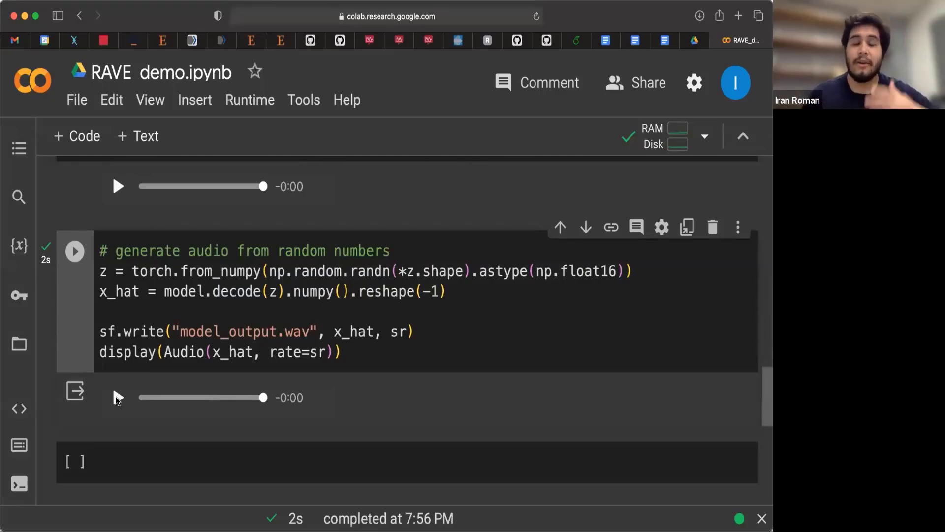
scroll(down, 3)
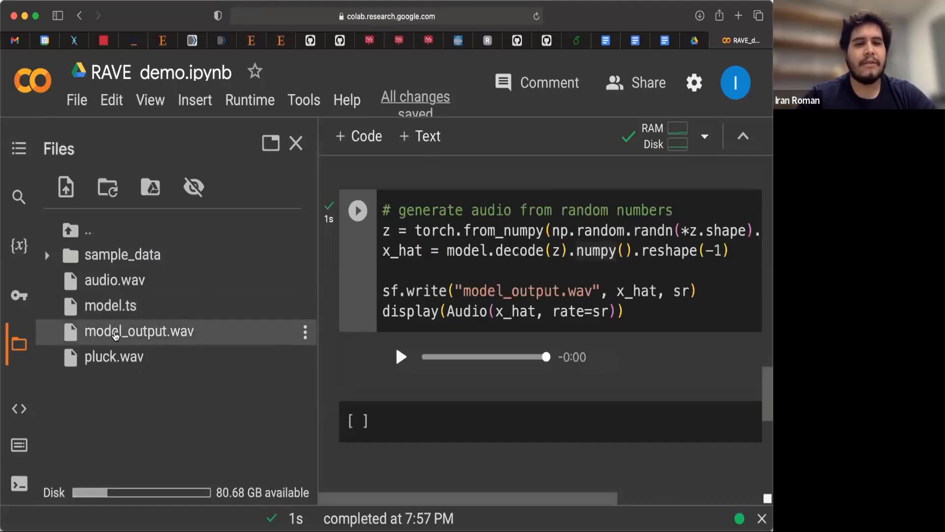
mouse_move(139, 332)
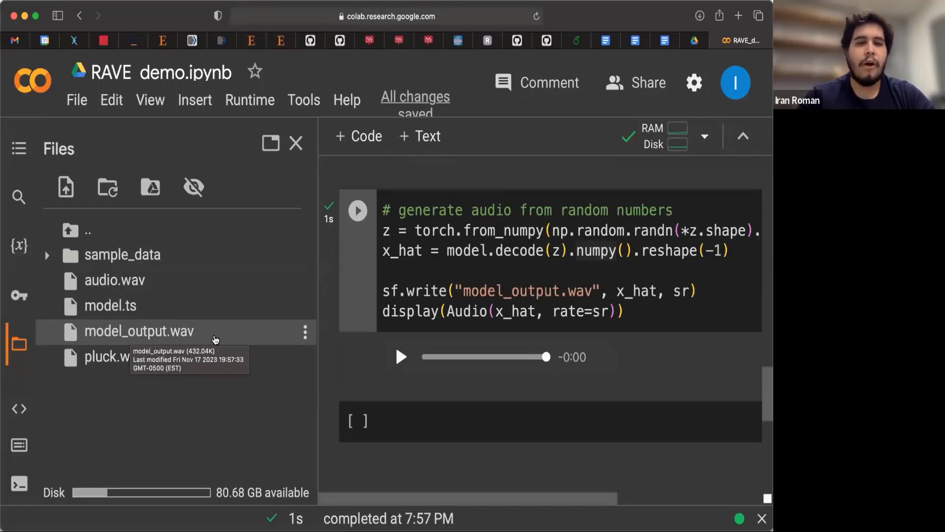
mouse_move(305, 335)
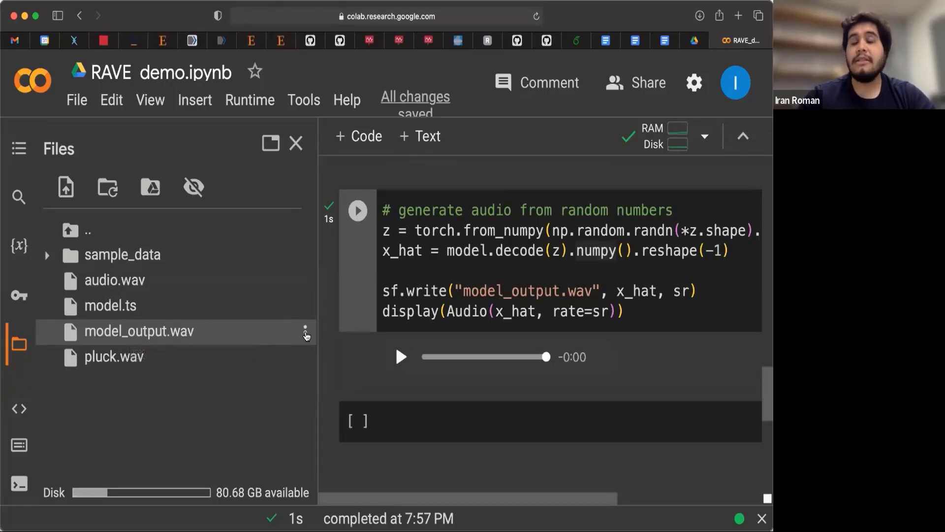
Reveal the Download option for model_output.wav in the Files panel actions menu
click(305, 335)
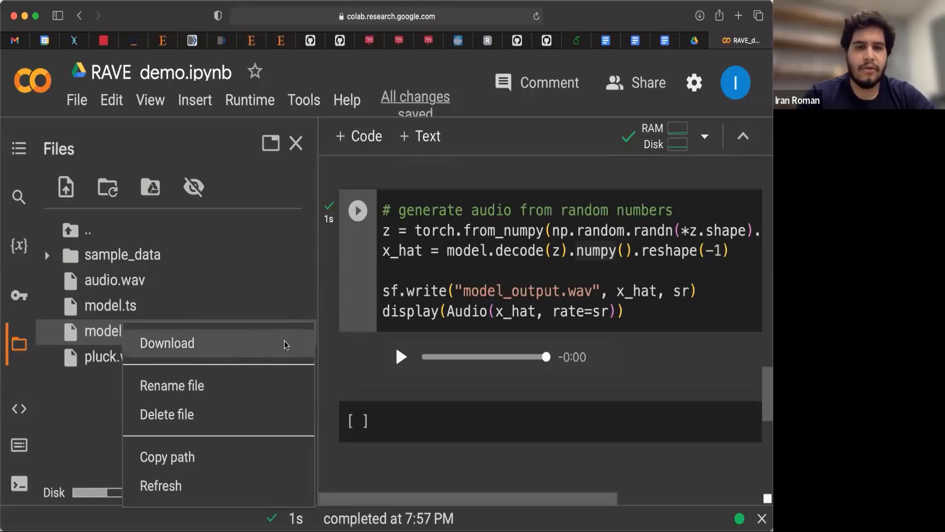
mouse_move(153, 334)
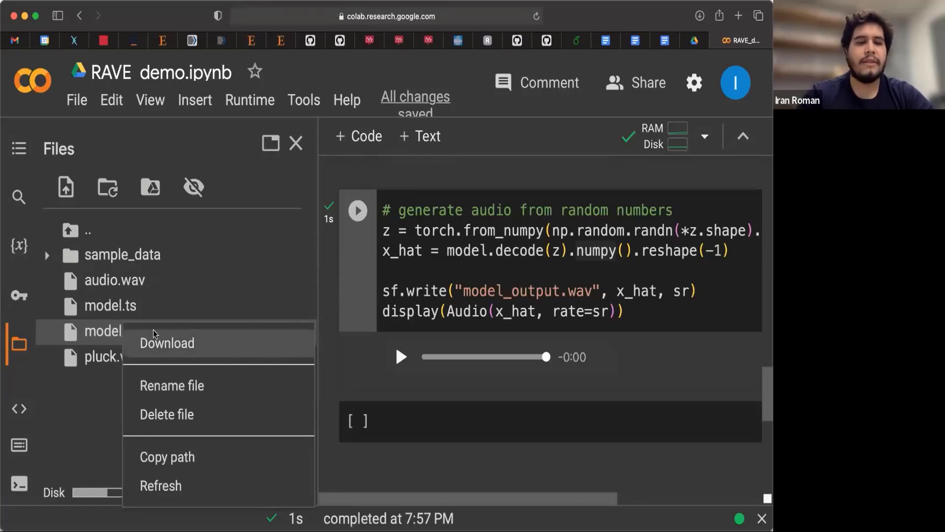